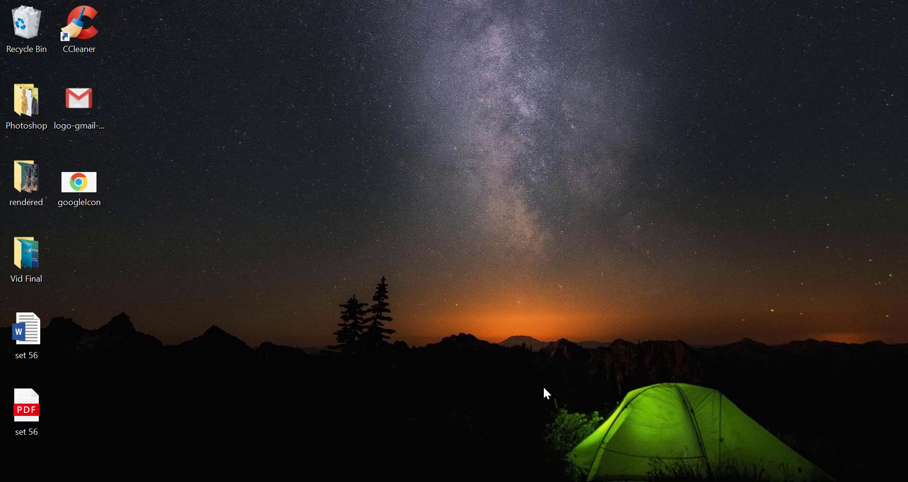
mouse_move(359, 453)
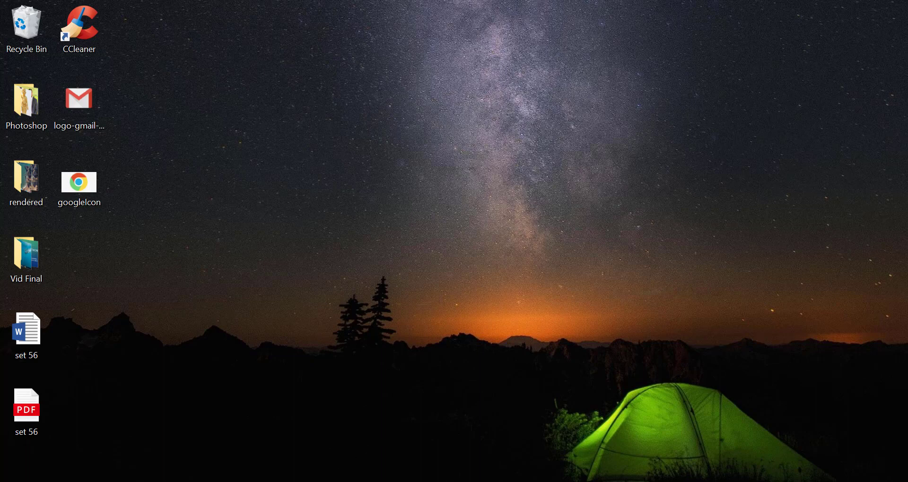
Launch Chrome from the desktop and open Gmail from the new tab shortcut.
double_click(79, 180)
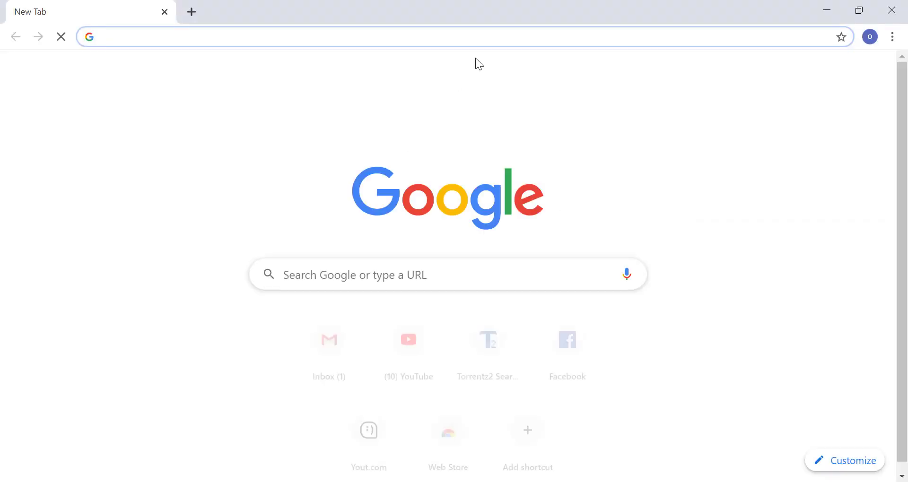
click(329, 340)
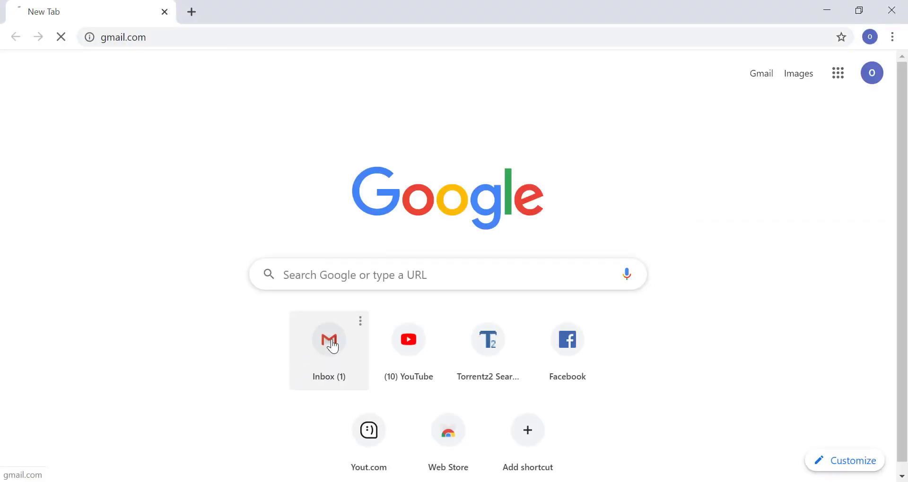
Open Manage your Google Account from the Gmail profile avatar menu.
click(328, 340)
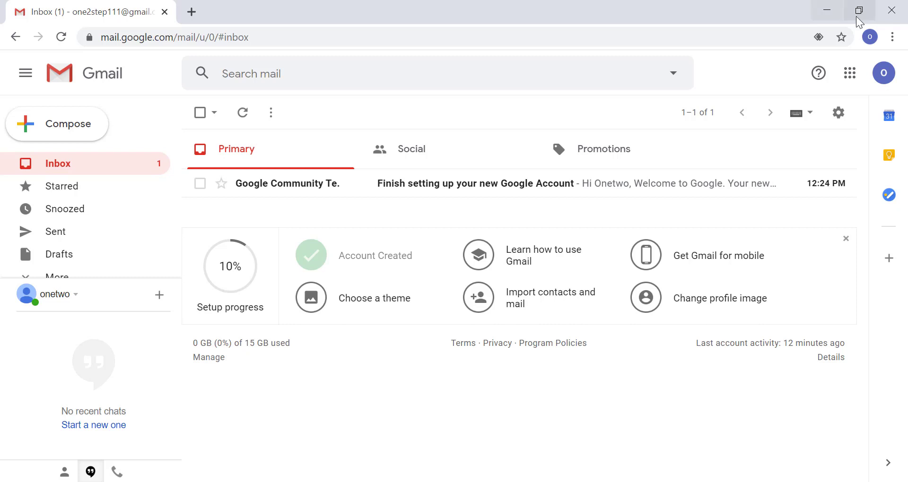
mouse_move(868, 61)
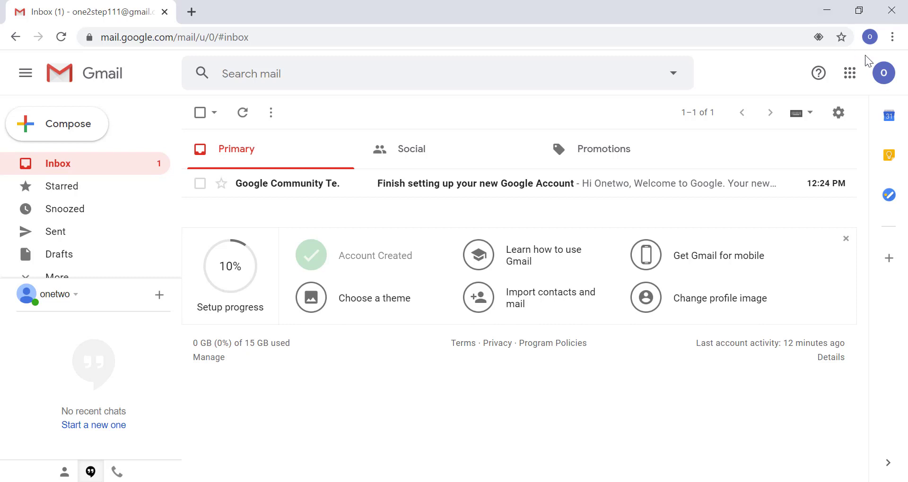
mouse_move(882, 72)
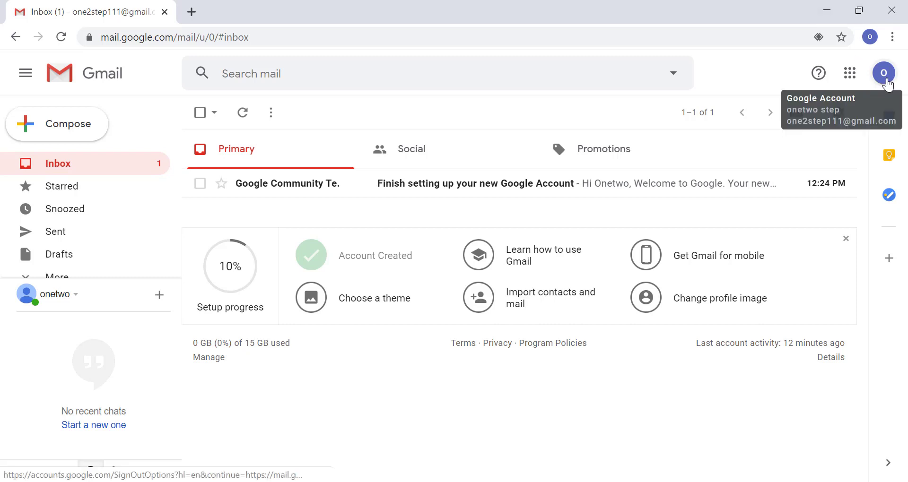
click(883, 73)
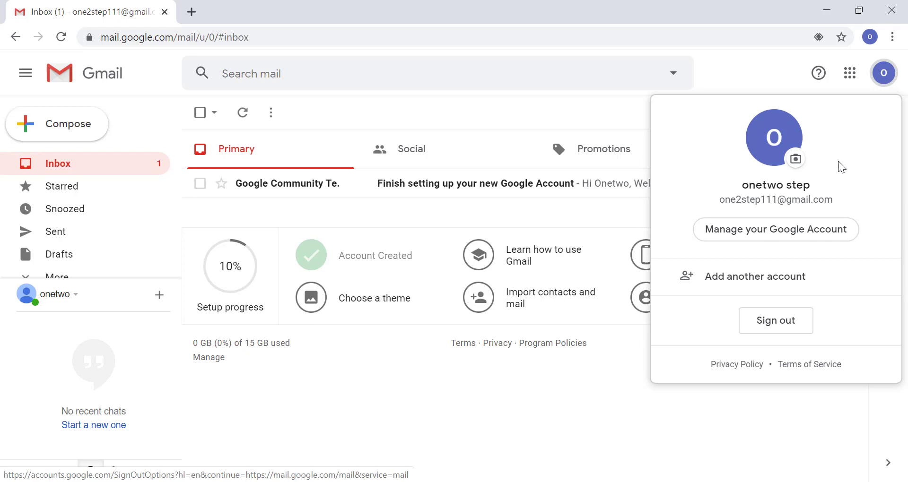
mouse_move(775, 230)
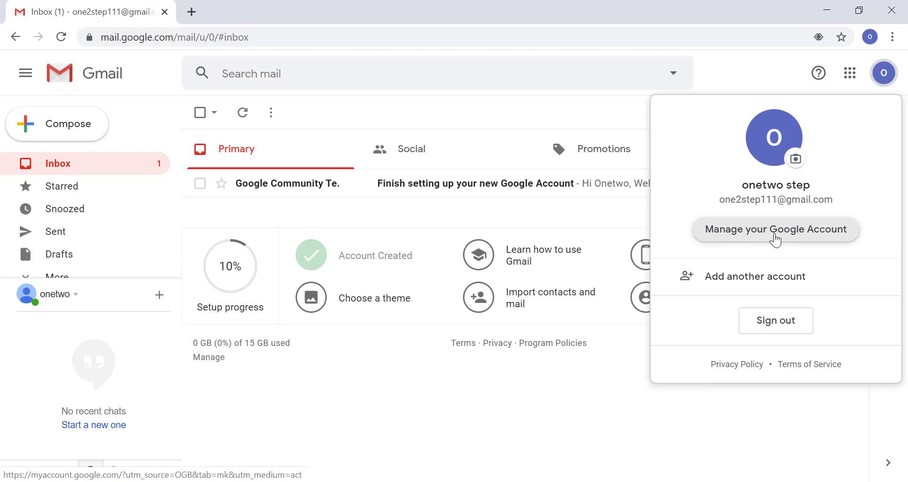
click(775, 229)
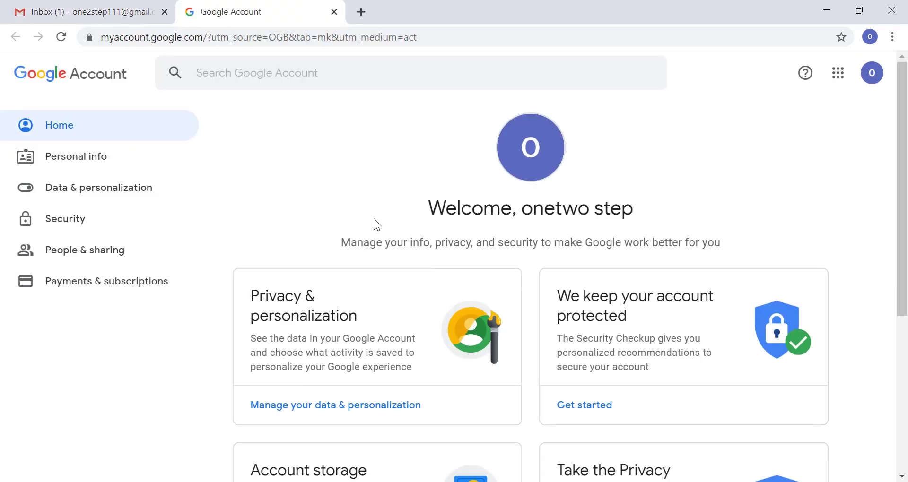
mouse_move(317, 215)
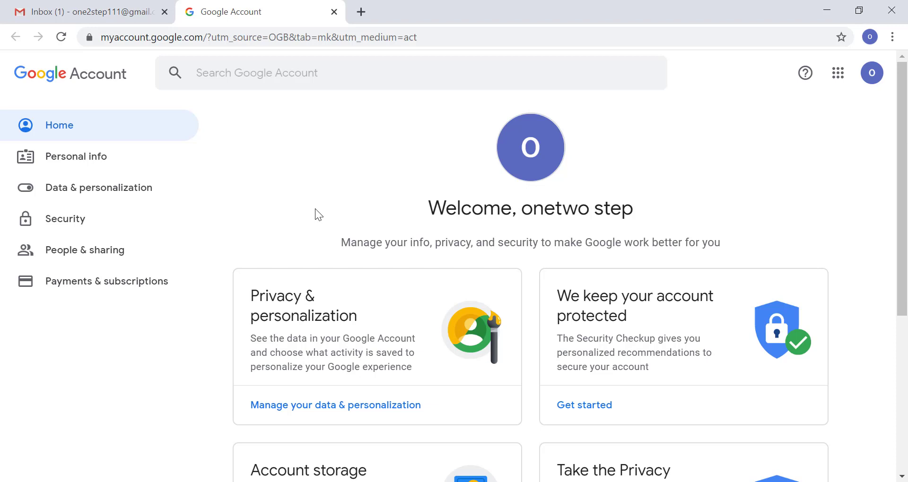
mouse_move(65, 249)
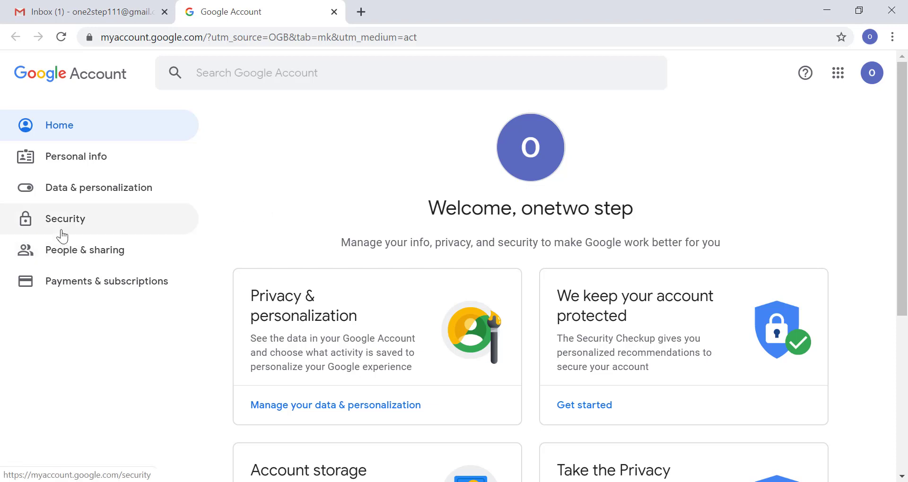
Go to the Security section of the Google Account page.
click(65, 219)
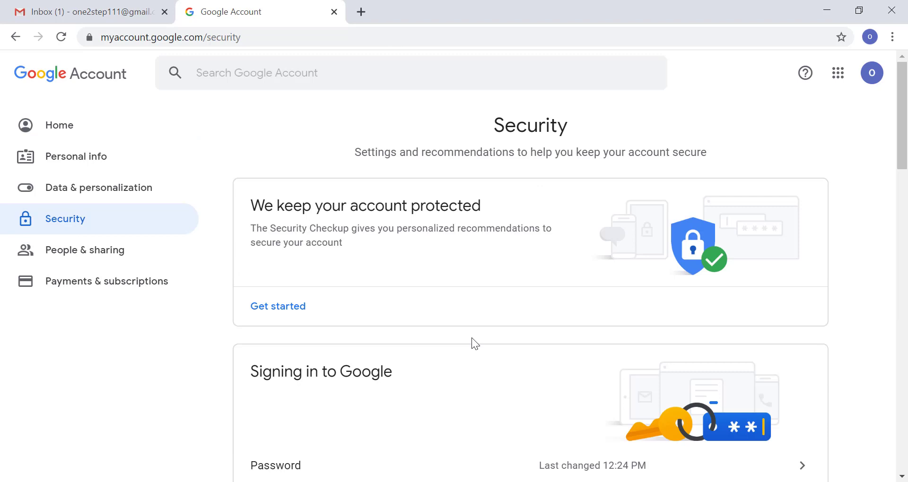
Scroll down to the Signing in to Google section of Security.
scroll(down, 3)
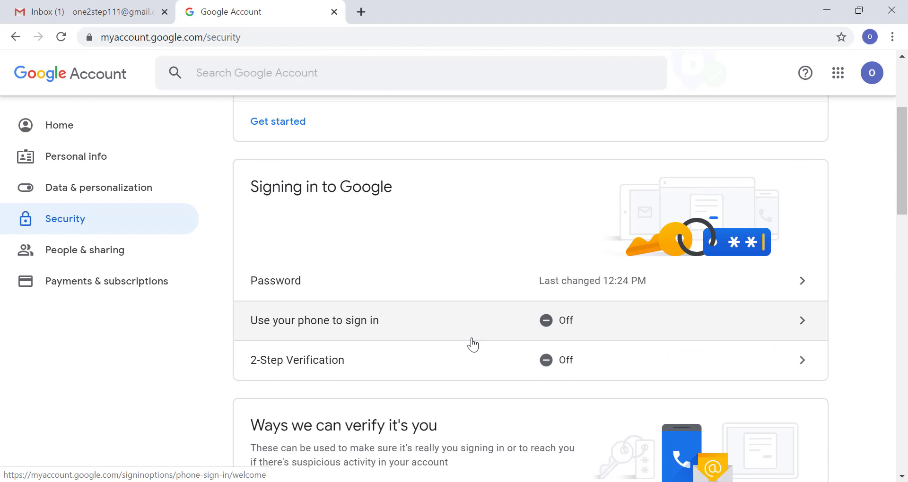
mouse_move(594, 280)
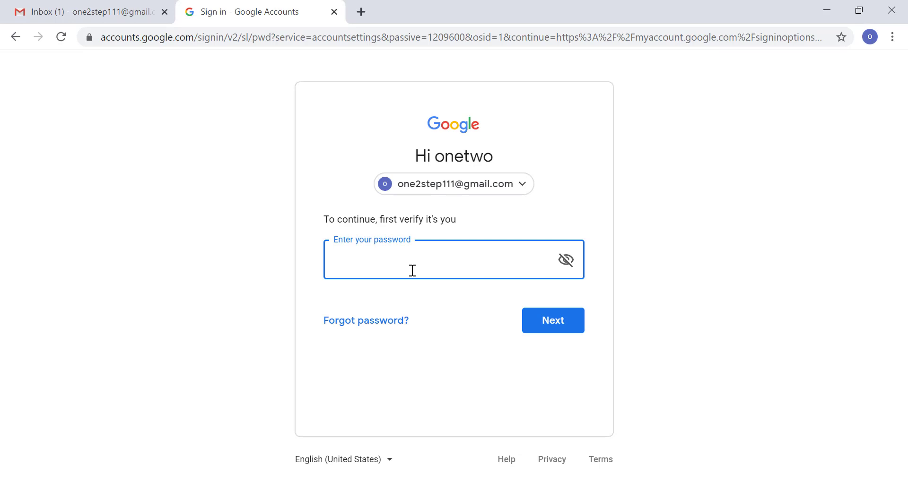
Re-enter the current password to verify identity.
text(password)
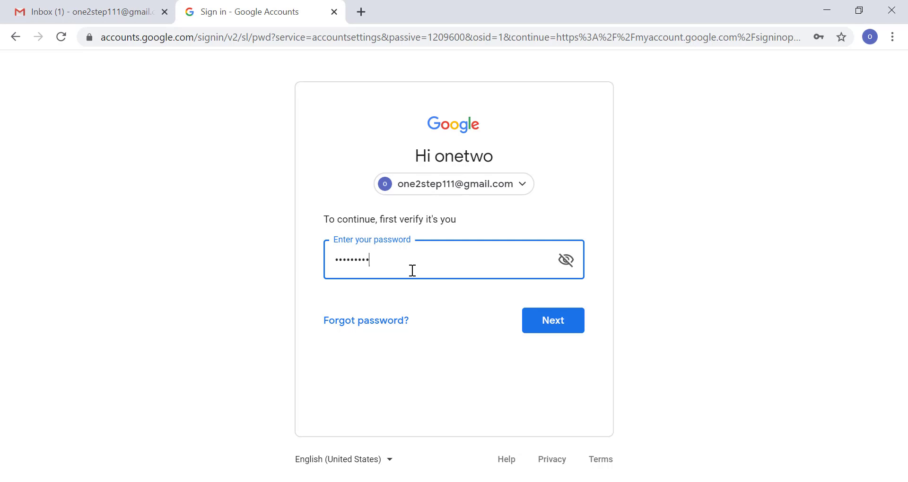
click(552, 320)
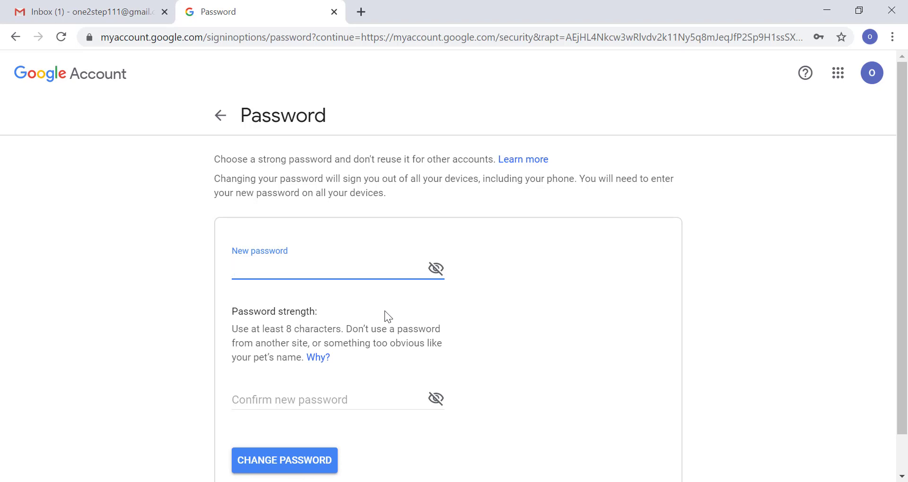
Enter and confirm the new password, then apply the change.
click(336, 270)
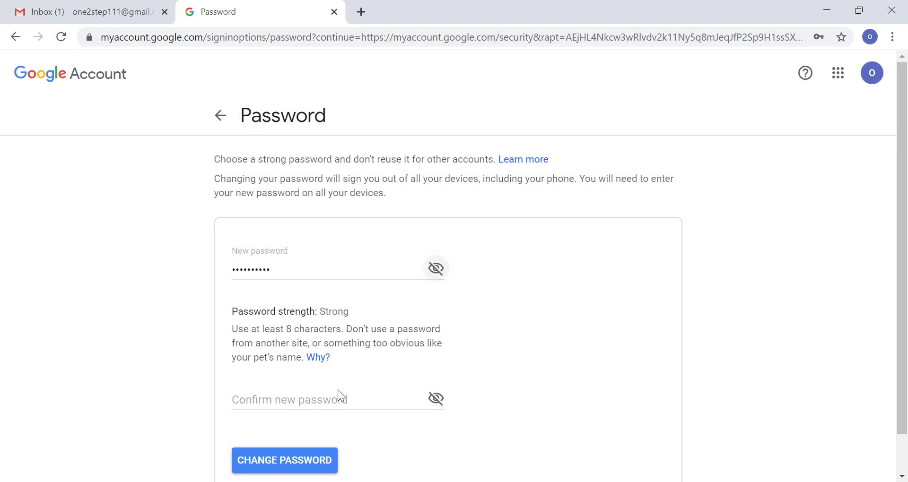
click(325, 400)
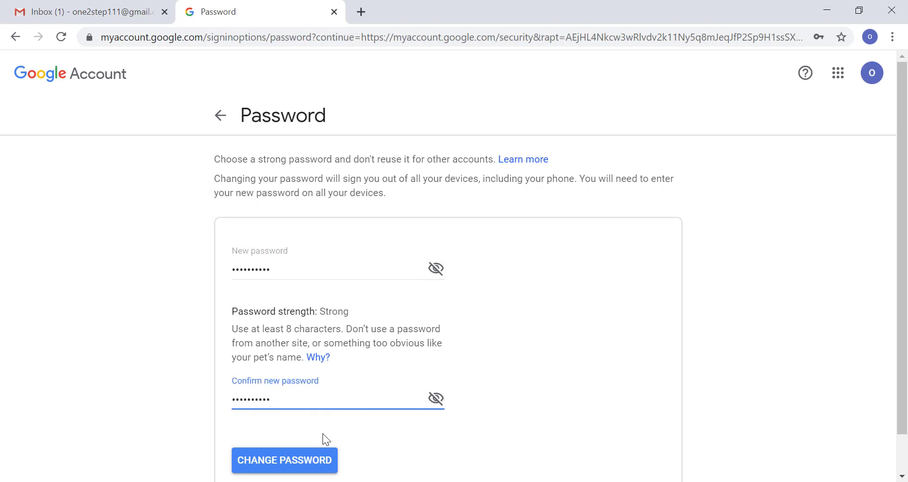
click(284, 461)
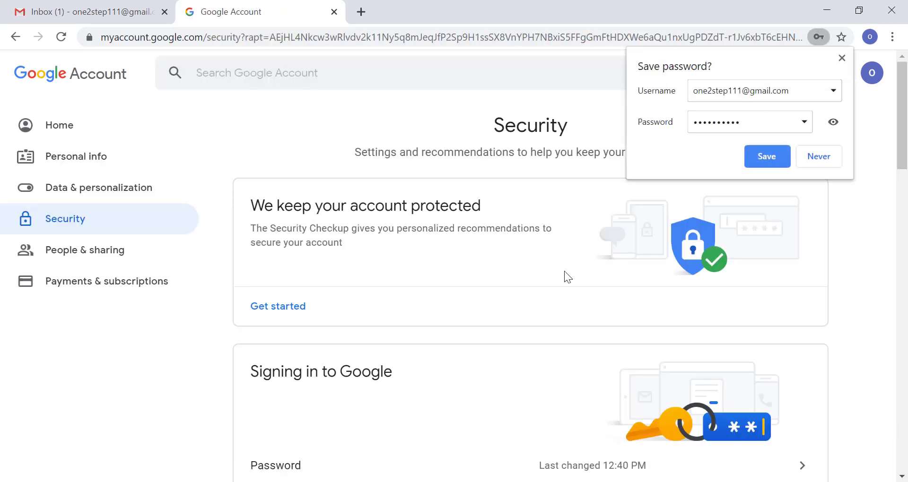